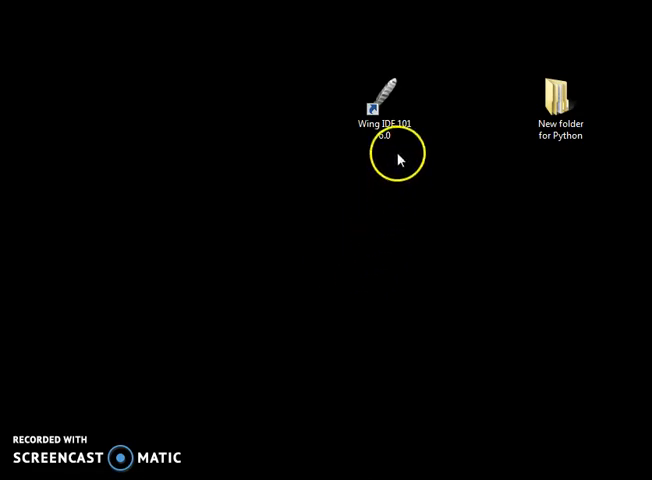
Launch Wing IDE 101 6.0 from the Open option on its desktop icon
click(384, 100)
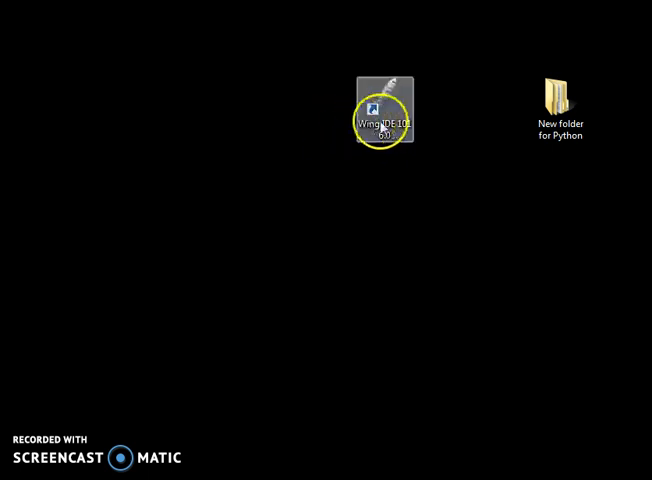
right_click(383, 105)
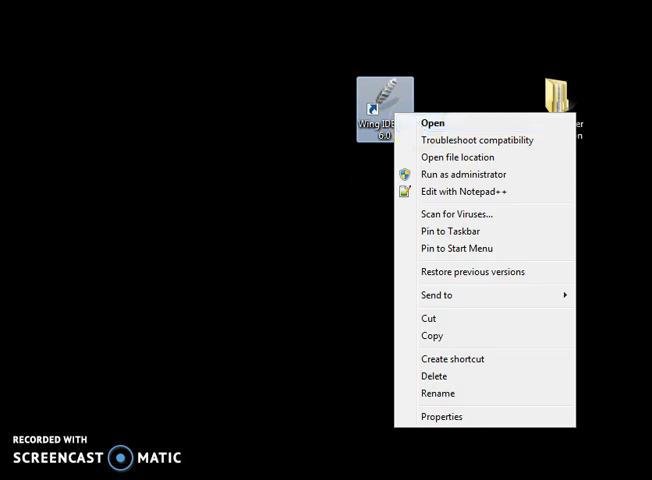
click(432, 122)
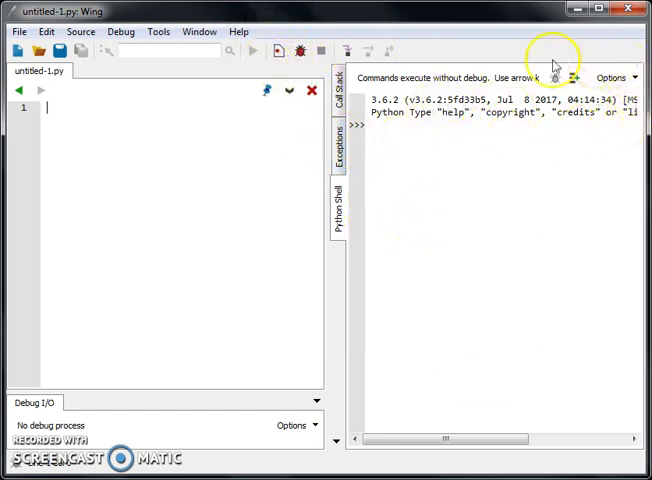
mouse_move(342, 215)
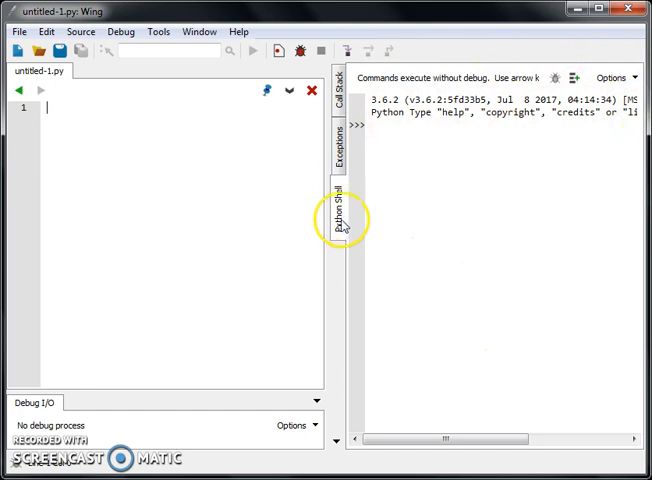
right_click(345, 215)
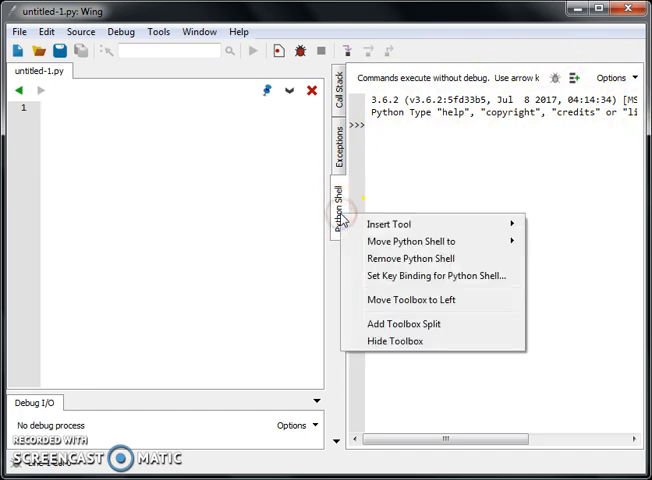
mouse_move(410, 241)
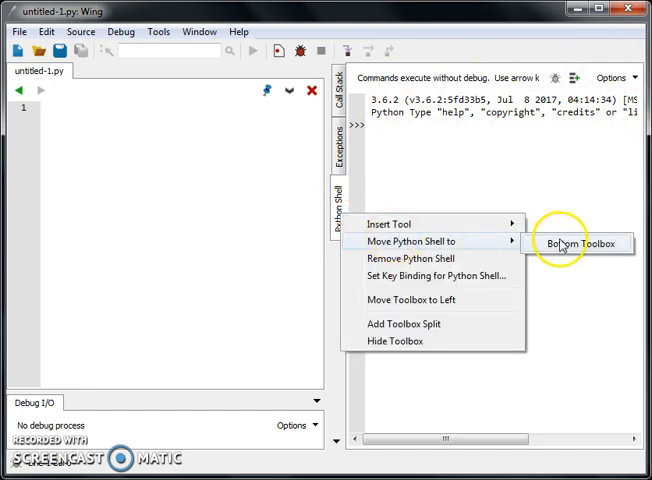
click(581, 243)
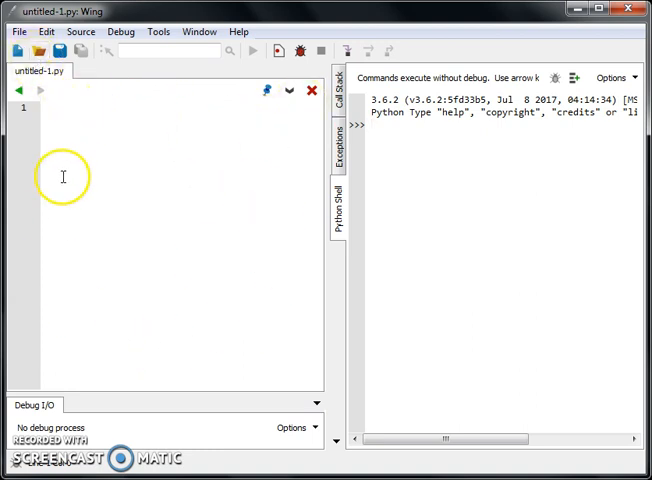
mouse_move(150, 94)
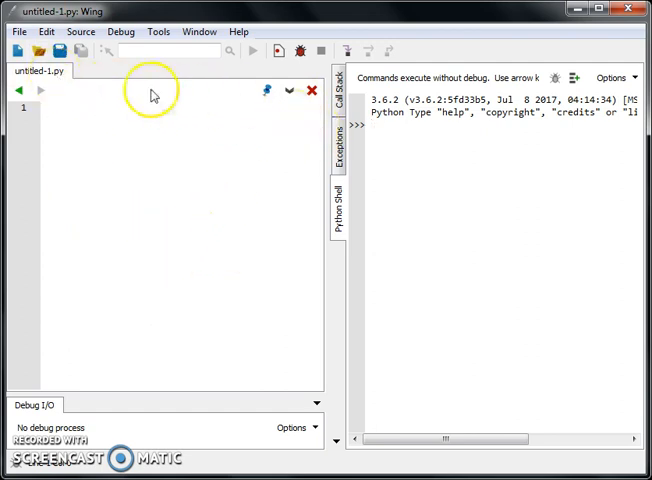
Bring up Save As from the File menu for untitled-1.py
click(15, 31)
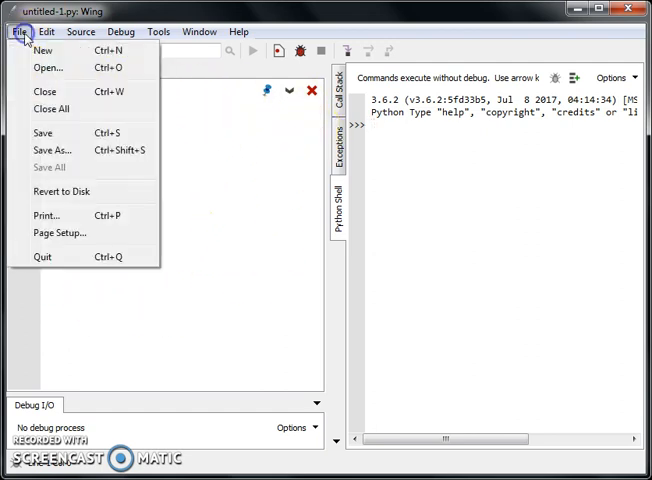
mouse_move(78, 51)
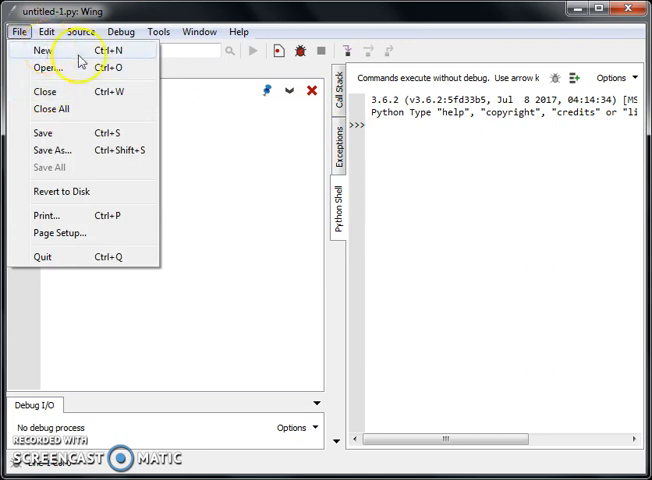
mouse_move(232, 118)
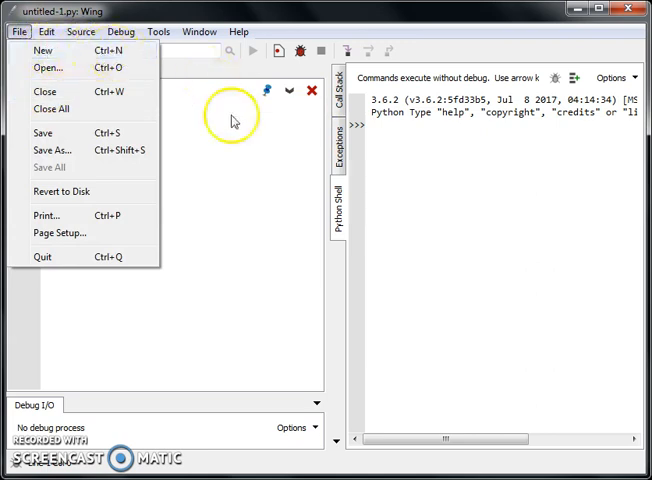
click(41, 50)
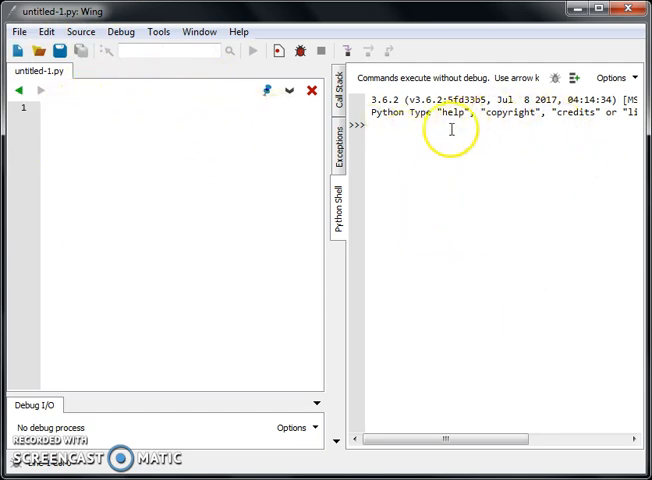
mouse_move(238, 115)
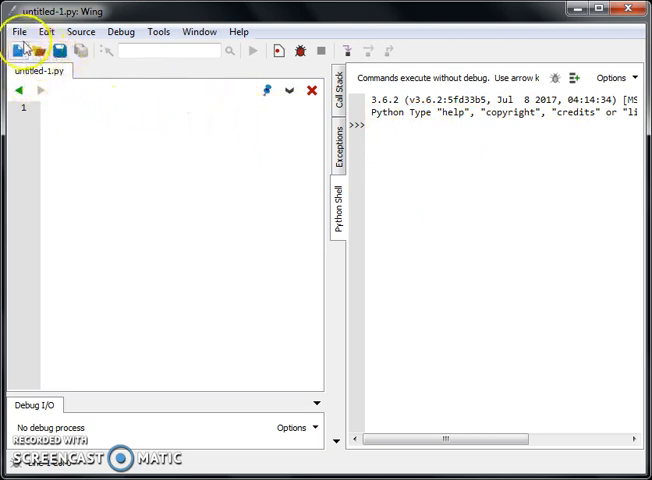
click(14, 32)
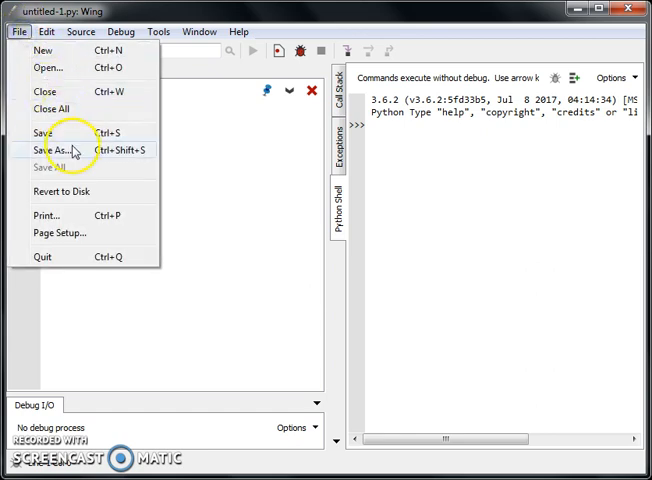
click(46, 150)
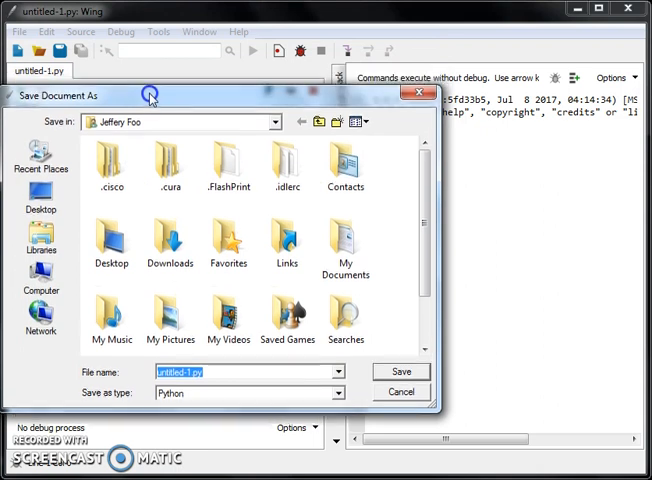
Save the file as python-demo.py in the Desktop's 'New folder for Python'
click(41, 200)
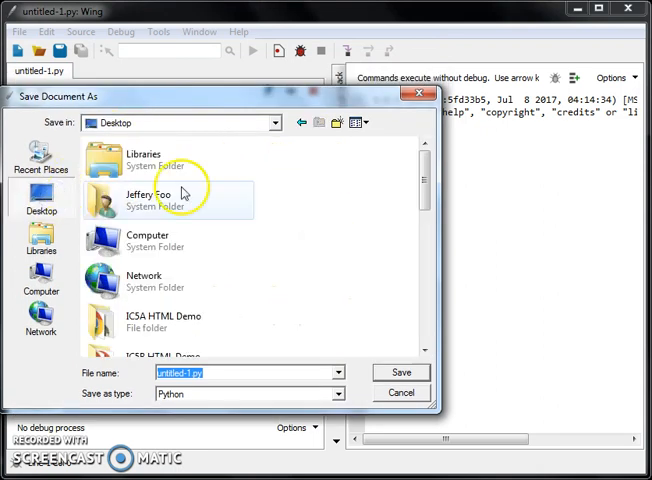
scroll(down, 3)
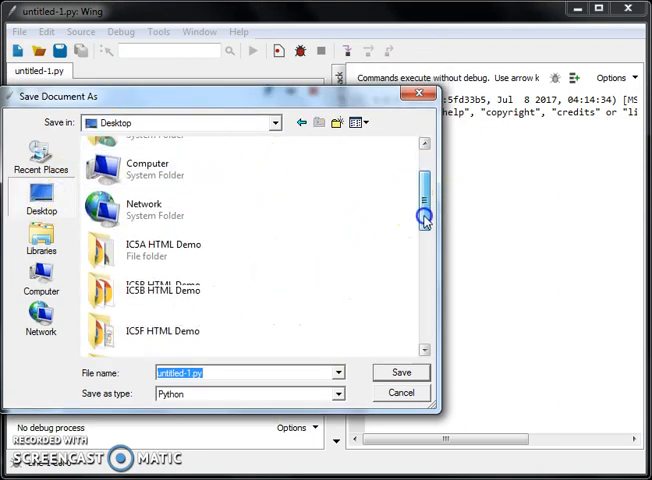
scroll(down, 3)
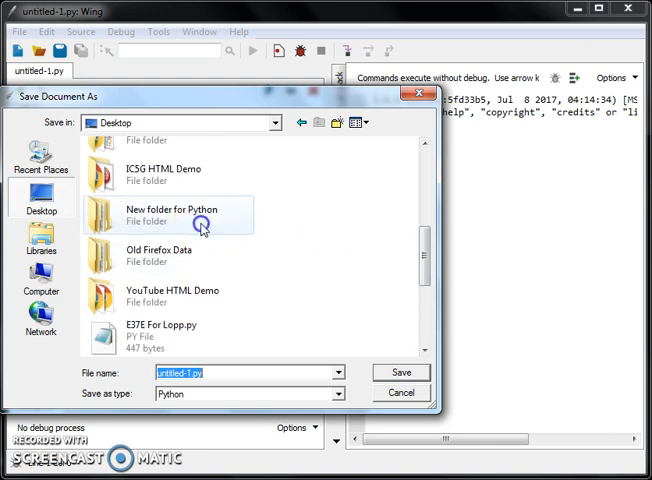
double_click(174, 214)
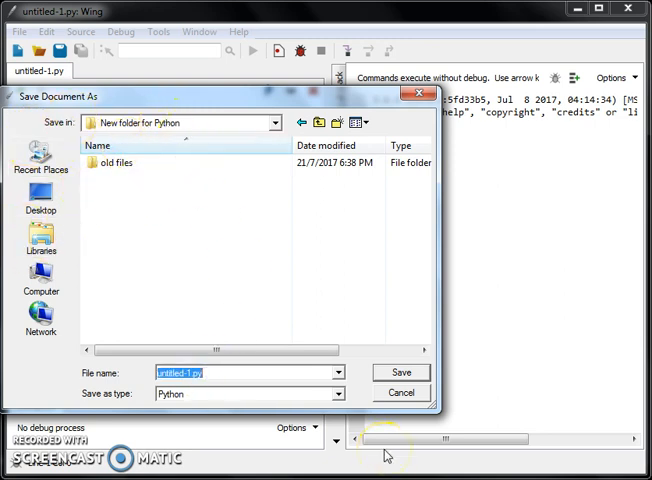
text(python-demo)
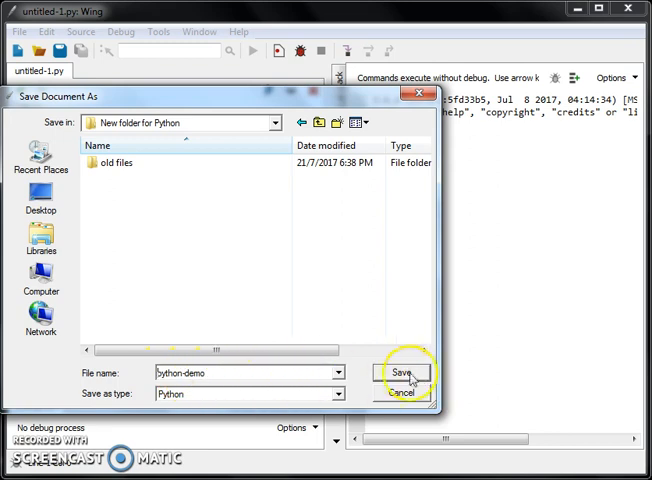
click(403, 374)
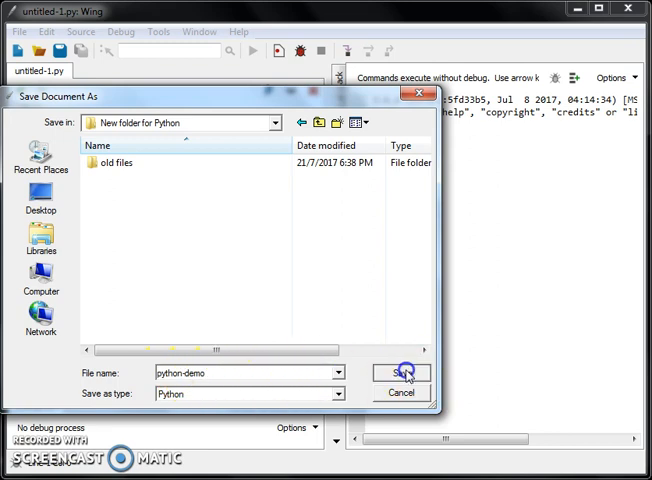
click(399, 373)
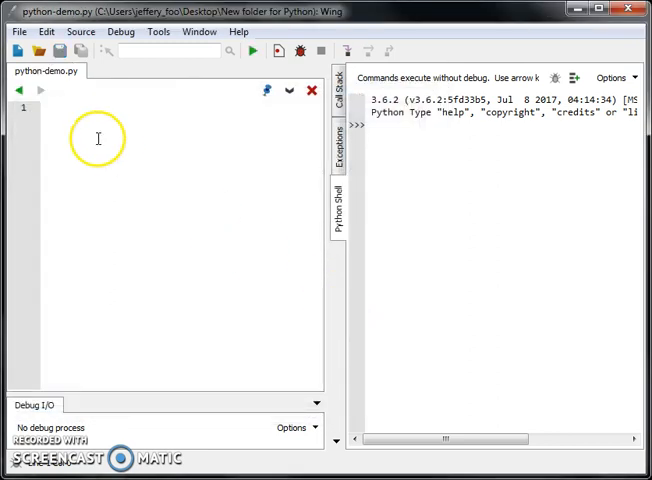
mouse_move(69, 91)
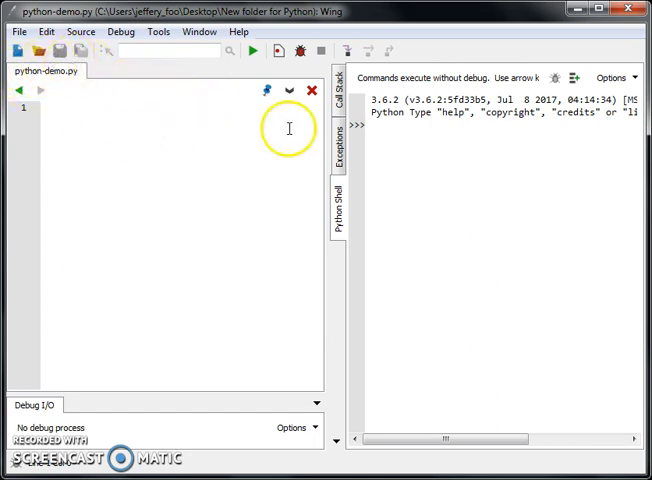
mouse_move(387, 305)
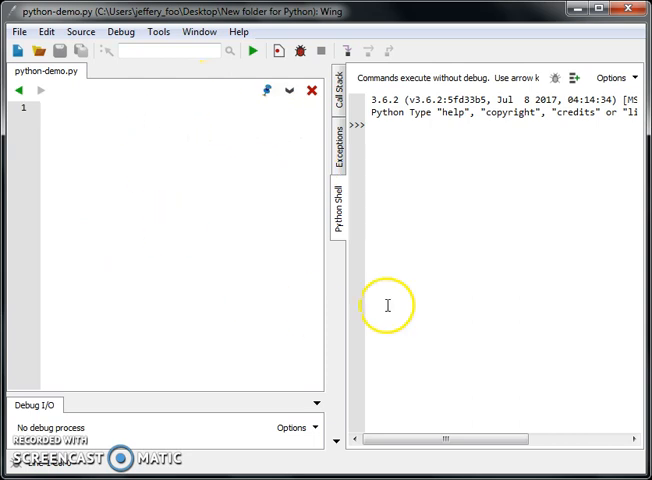
mouse_move(505, 199)
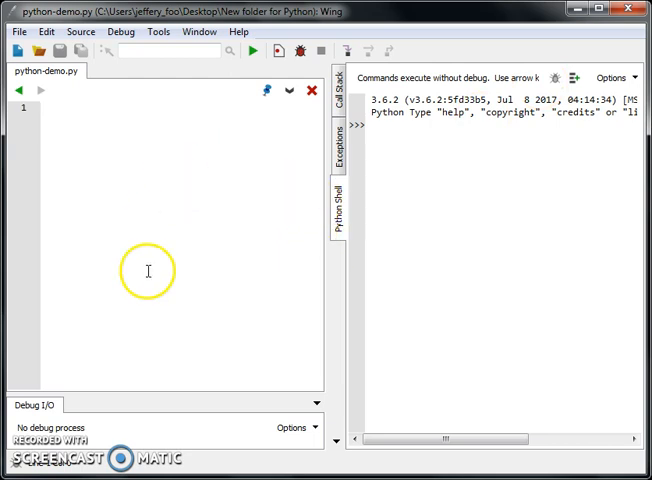
mouse_move(500, 176)
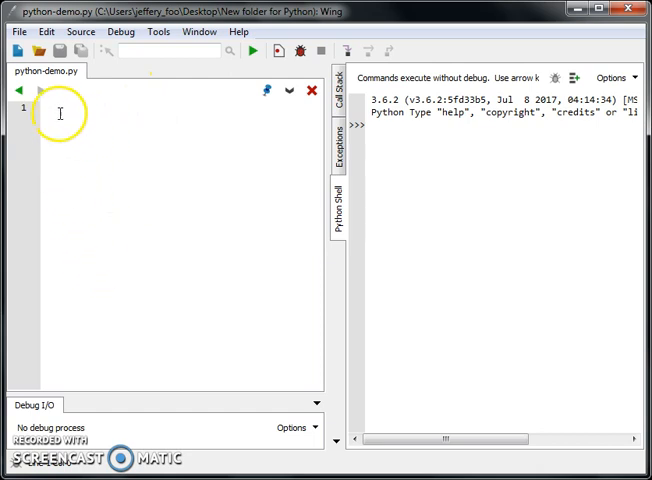
Write print("Welcome to the jungle") on line 1 and save python-demo.py
text(pr)
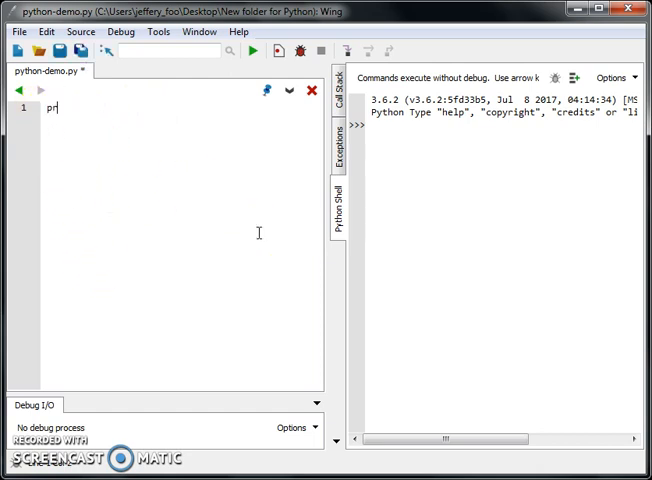
text(int)
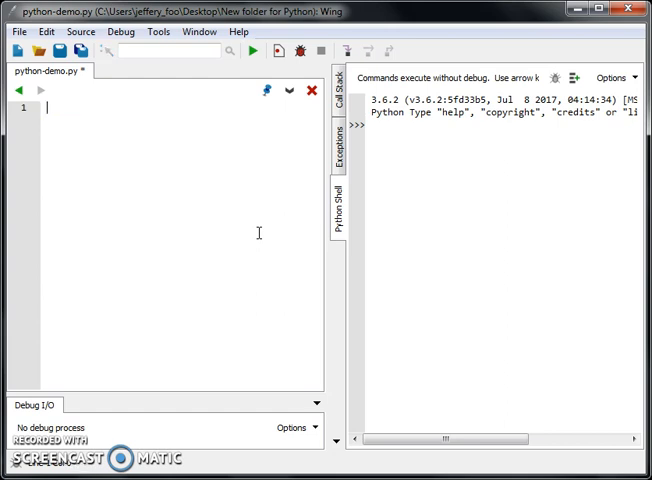
text(prdasf)
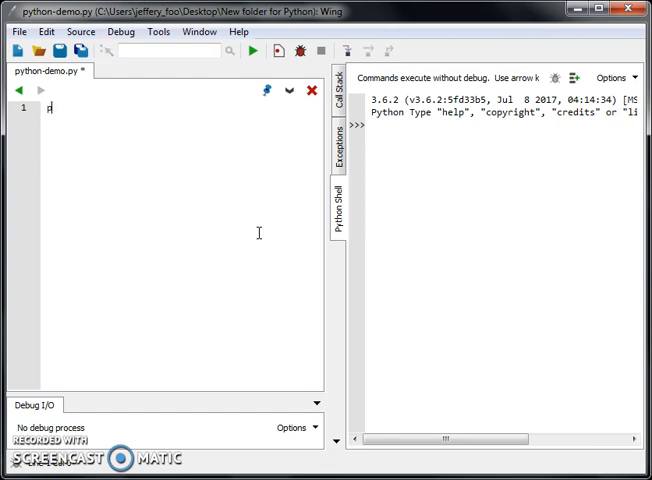
text(rint()
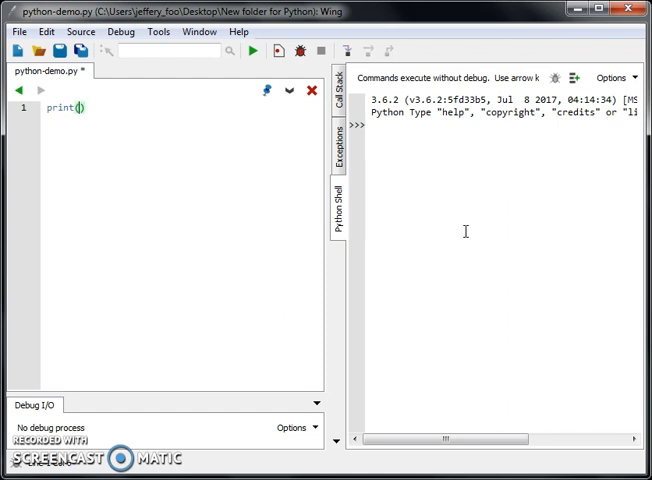
text(")
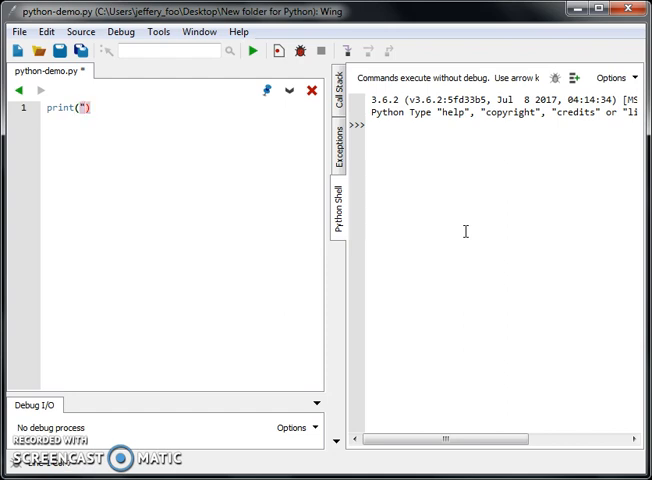
text(Welcome)
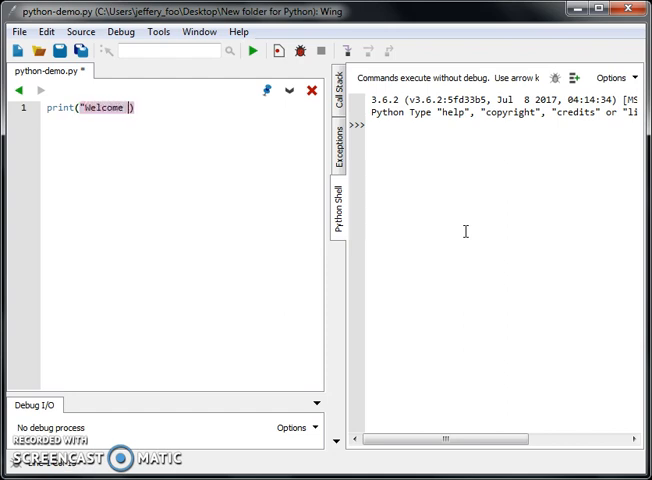
text(to the jung)
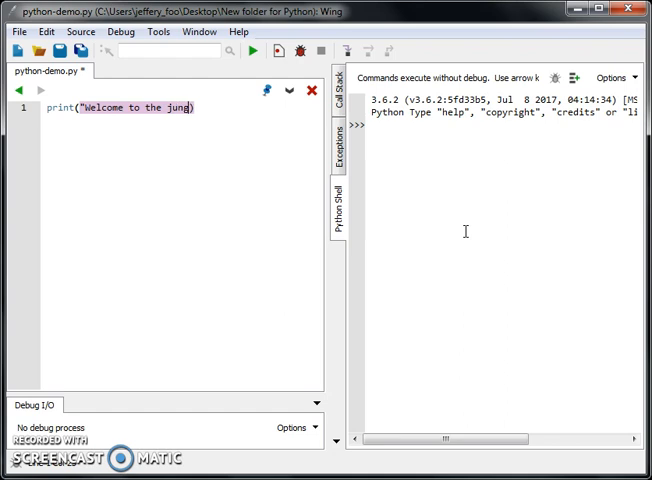
text(le"))
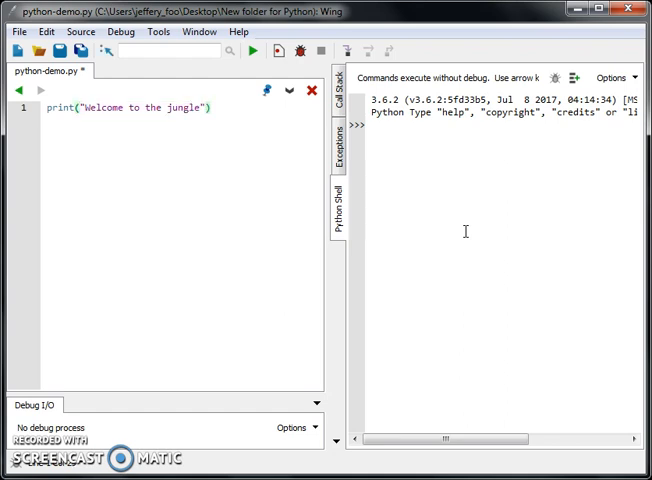
mouse_move(188, 143)
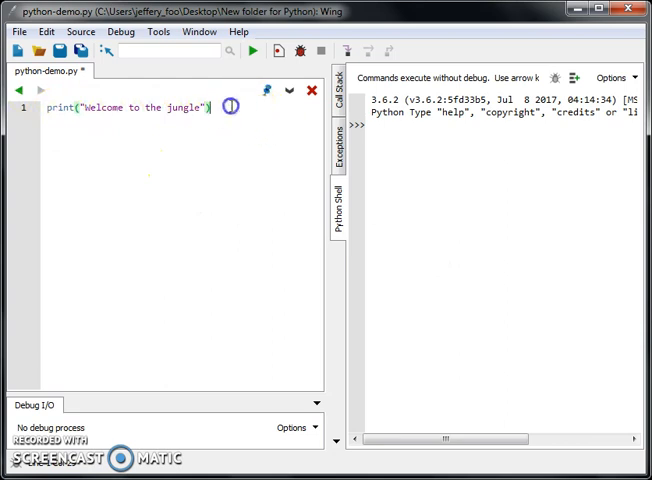
click(63, 52)
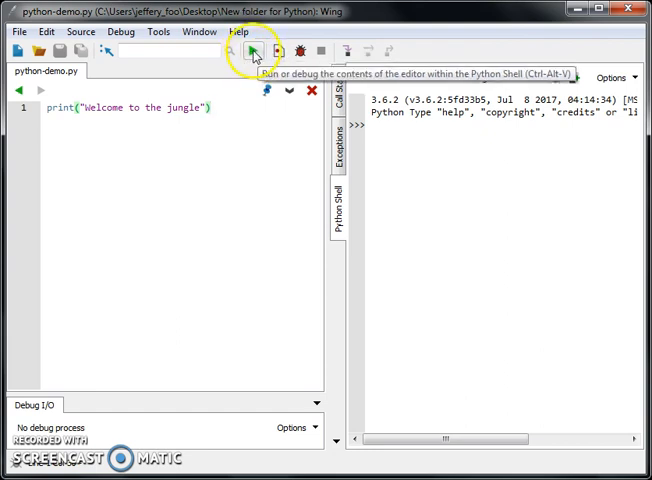
Run python-demo.py with the green Run button to print Welcome to the jungle
click(253, 52)
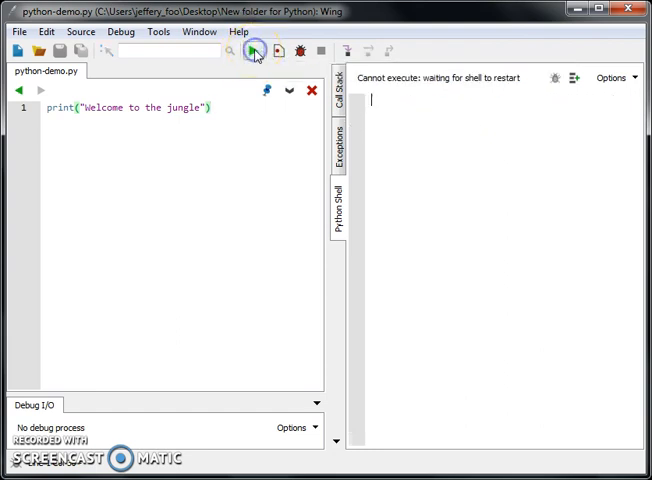
click(254, 52)
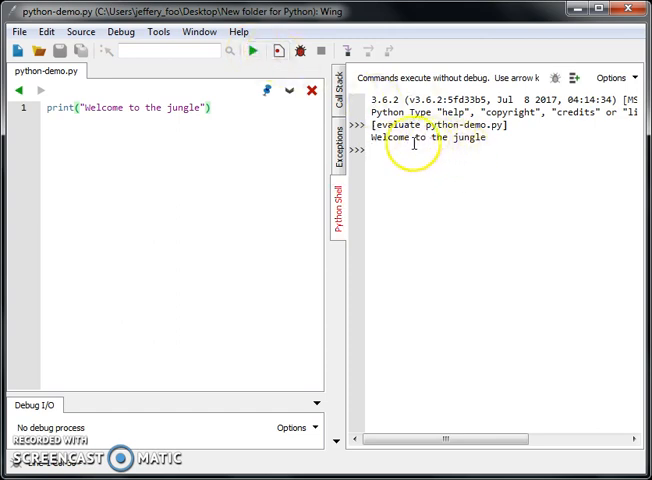
mouse_move(468, 139)
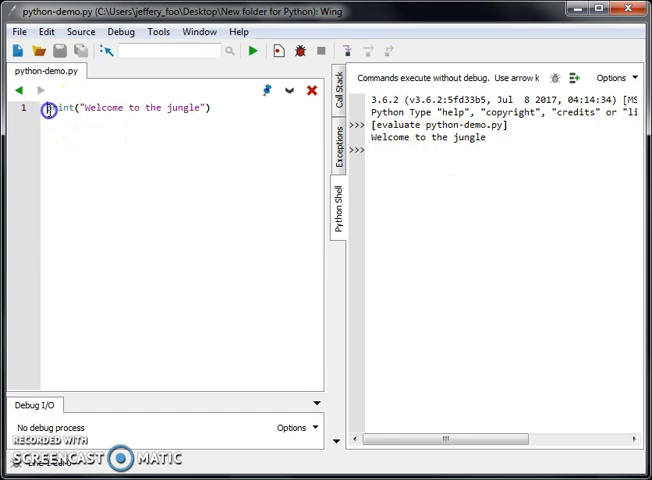
mouse_move(454, 151)
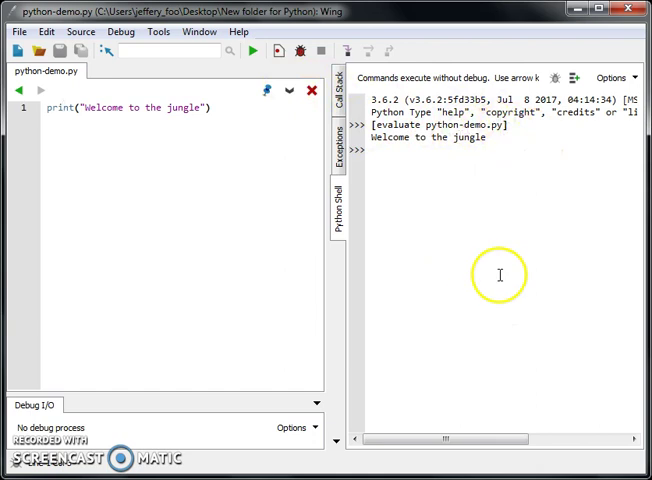
mouse_move(500, 205)
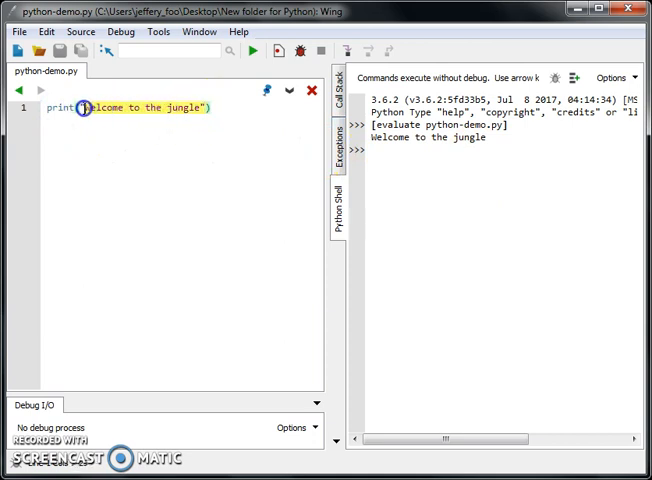
Surround the message with print("====") lines and capitalize it to Welcome To The Jungle
click(87, 107)
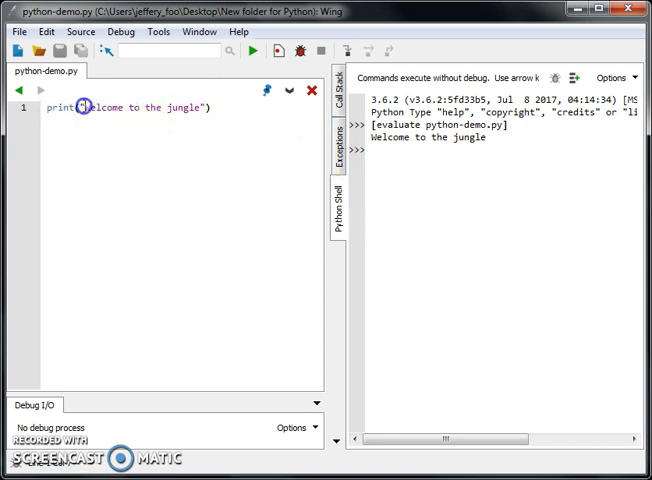
triple_click(148, 108)
text(p)
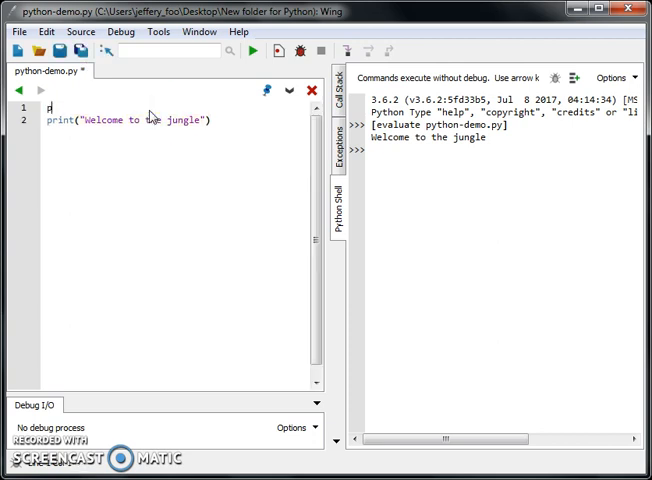
text(rint())
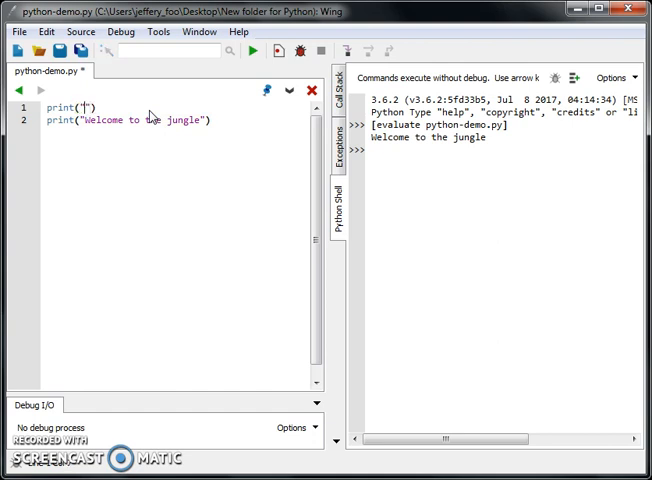
text(==================)
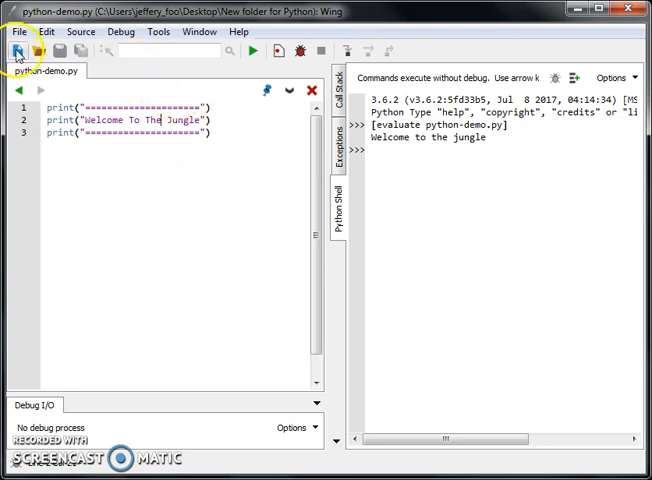
Re-run the updated script to show the message between equals-sign rows
click(258, 51)
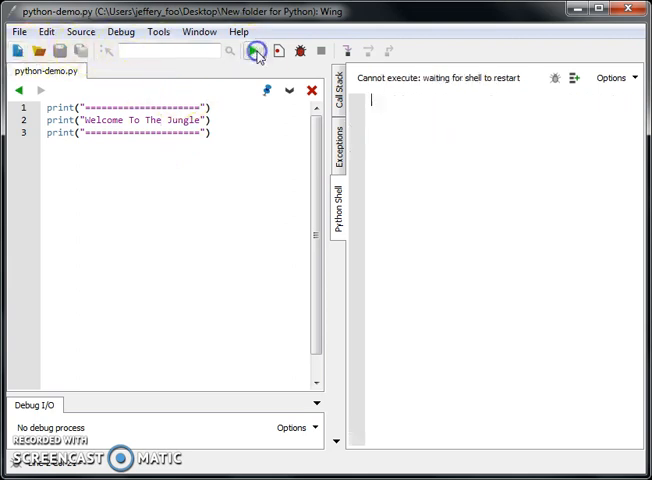
click(257, 50)
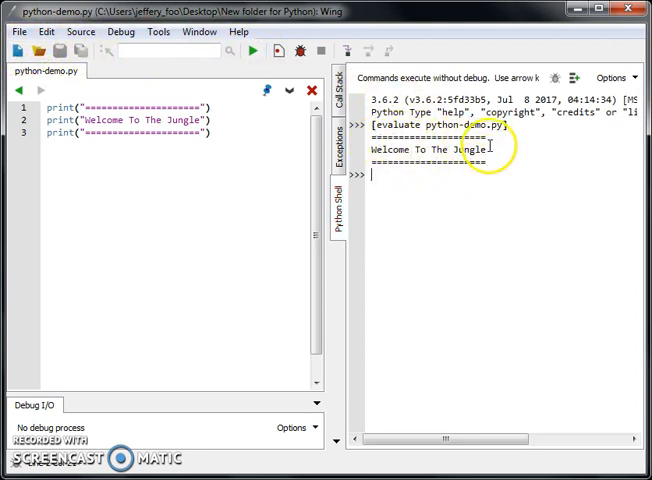
mouse_move(436, 150)
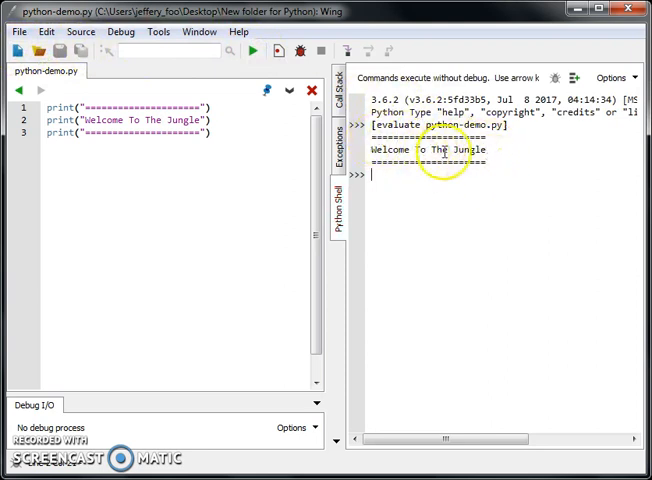
mouse_move(463, 212)
text(print)
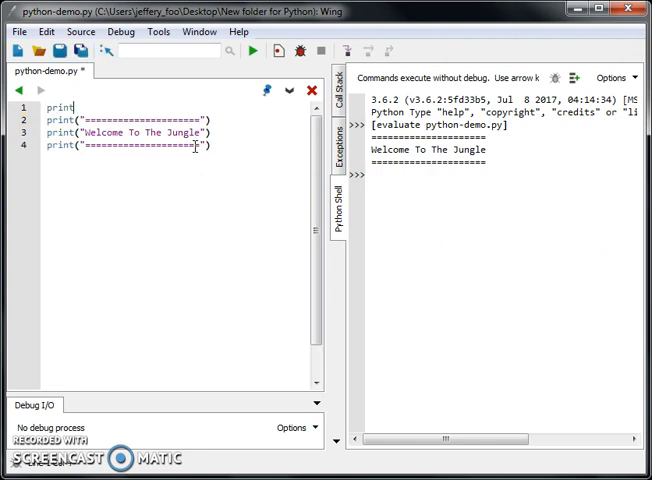
Fix line 1 to print("\n") so a blank line precedes the banner
text(())
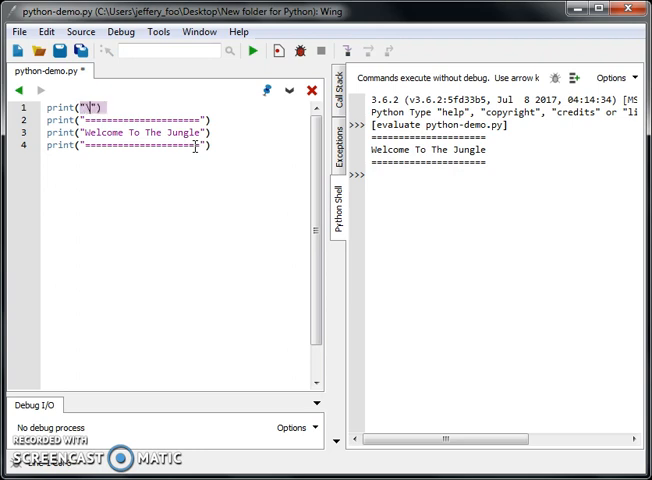
text(n)
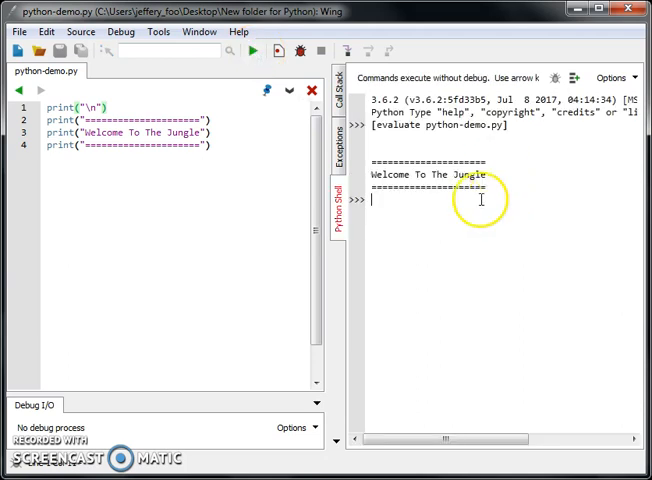
mouse_move(87, 107)
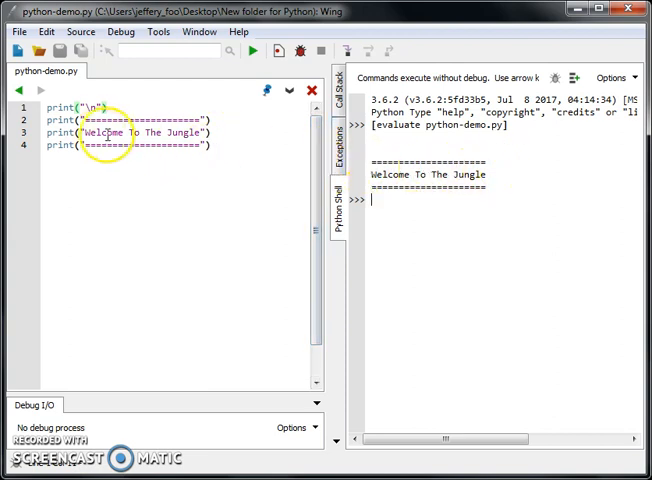
mouse_move(504, 178)
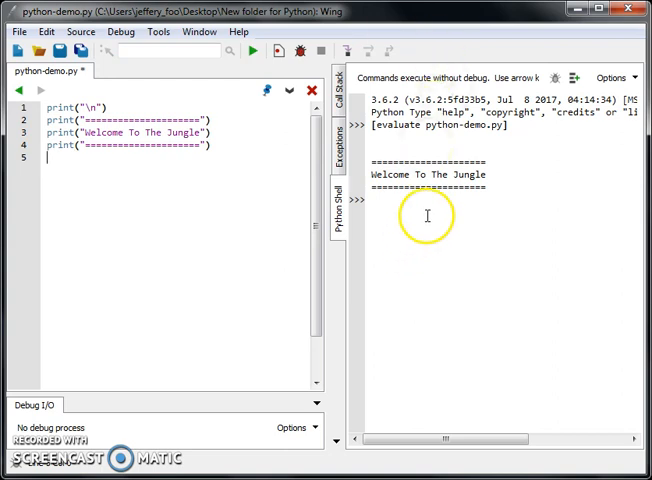
mouse_move(511, 201)
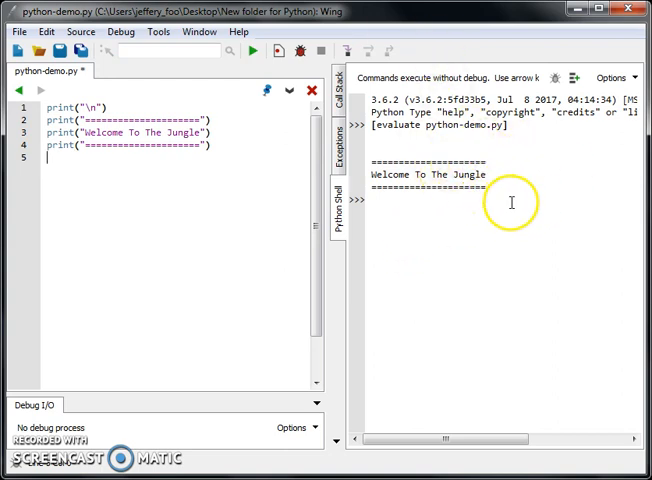
mouse_move(444, 234)
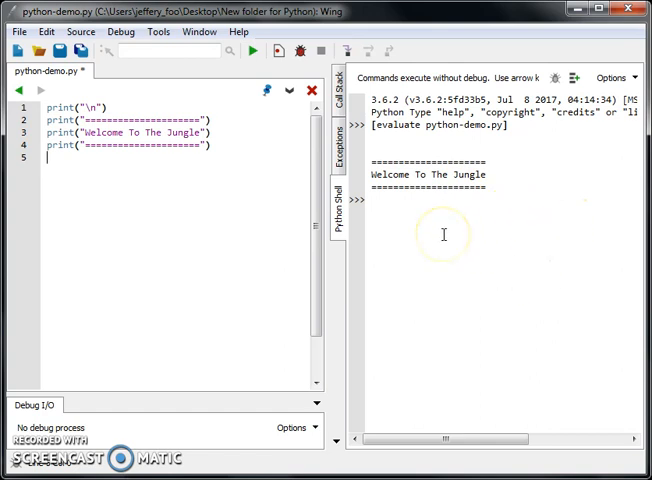
Add print("What is your name?") on line 5 and run the script to check it
text(print())
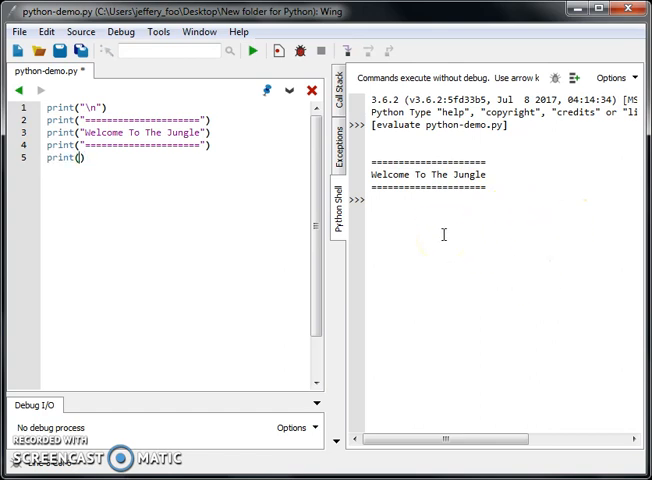
text(")
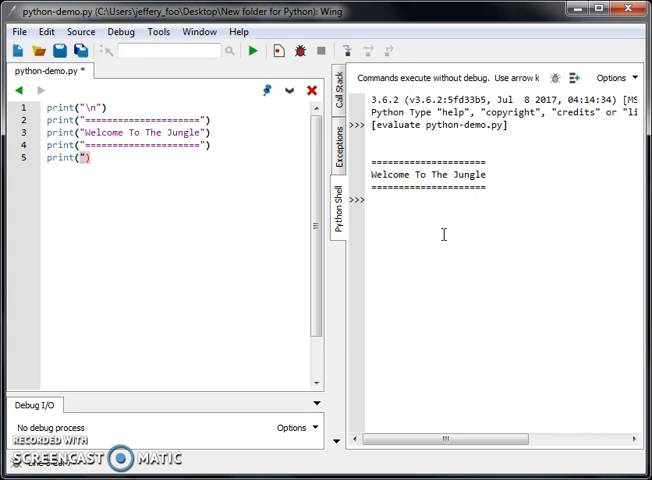
text(What is y)
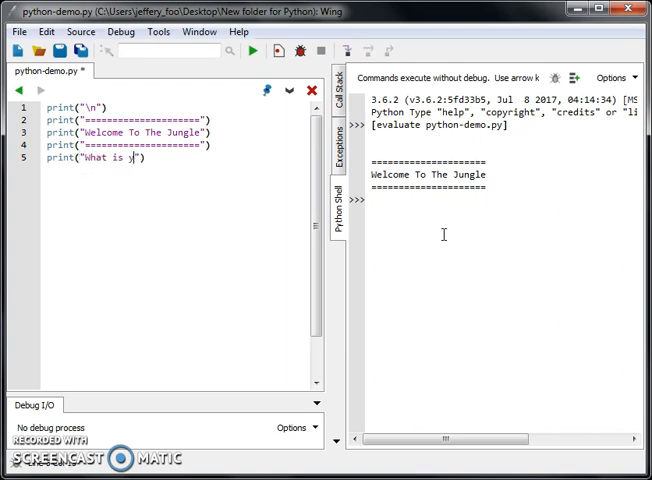
text(our name?)
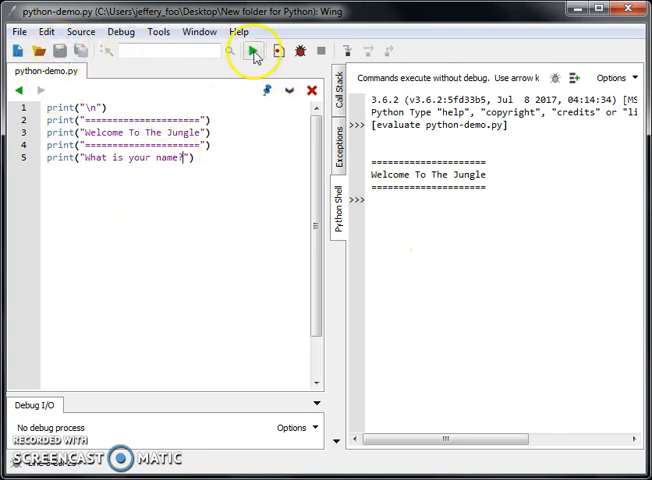
click(253, 50)
text(print("\n"))
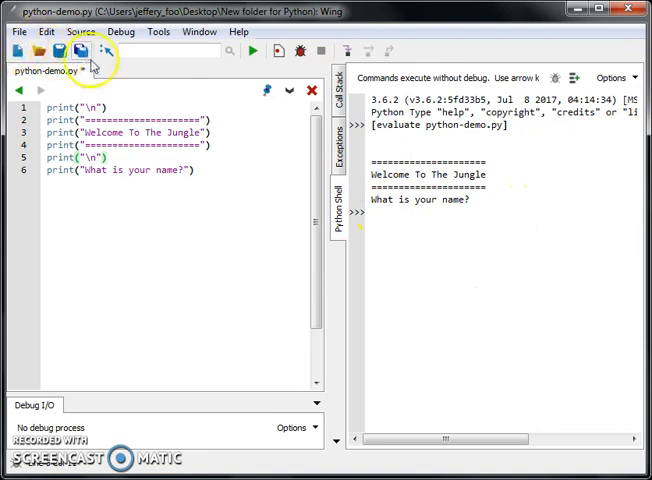
Save and rerun the script, then change line 6 from print to input
click(249, 50)
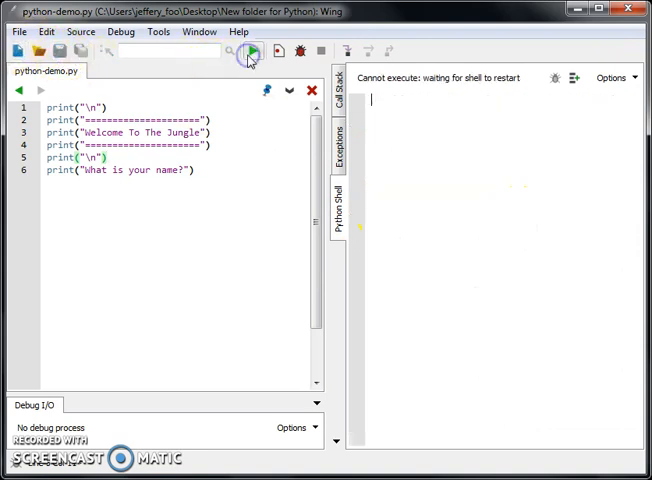
click(251, 52)
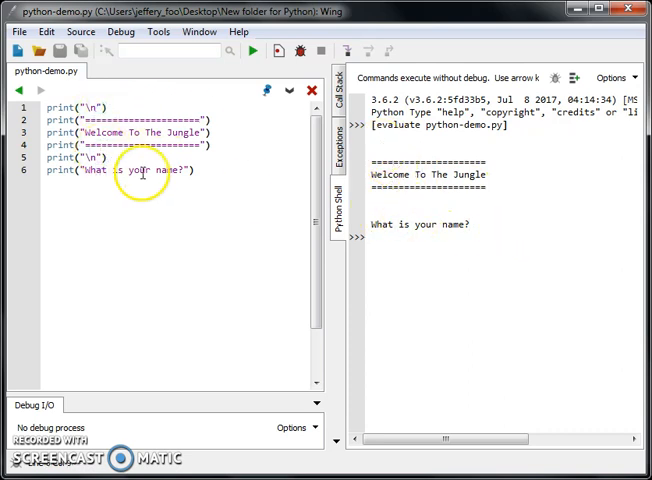
mouse_move(203, 163)
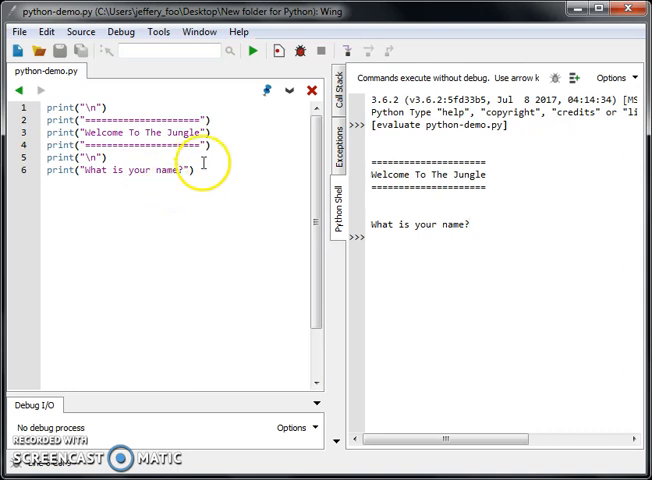
mouse_move(510, 233)
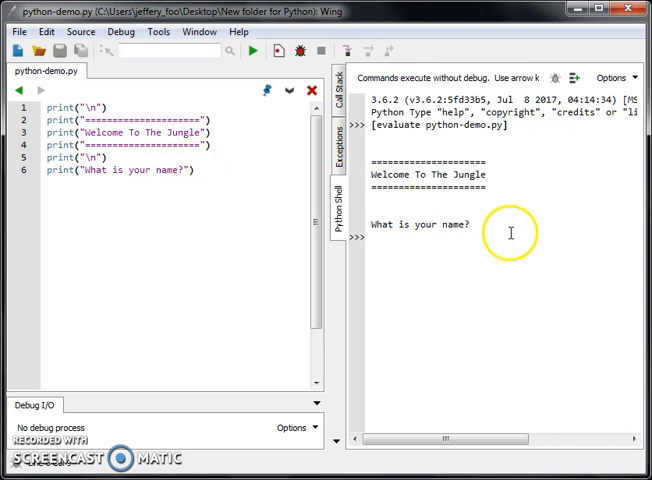
mouse_move(541, 233)
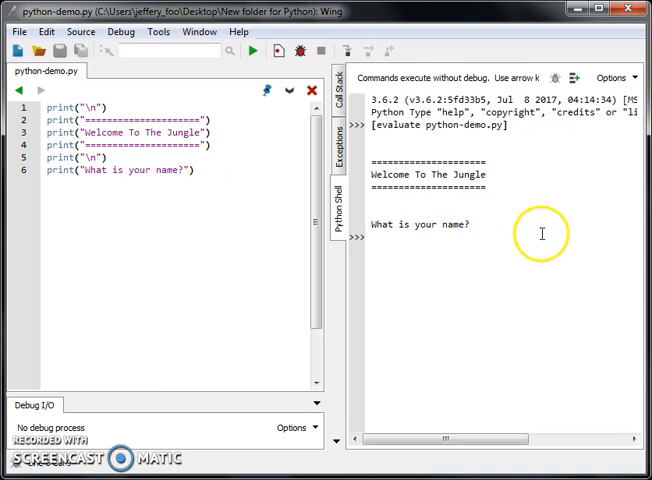
mouse_move(497, 261)
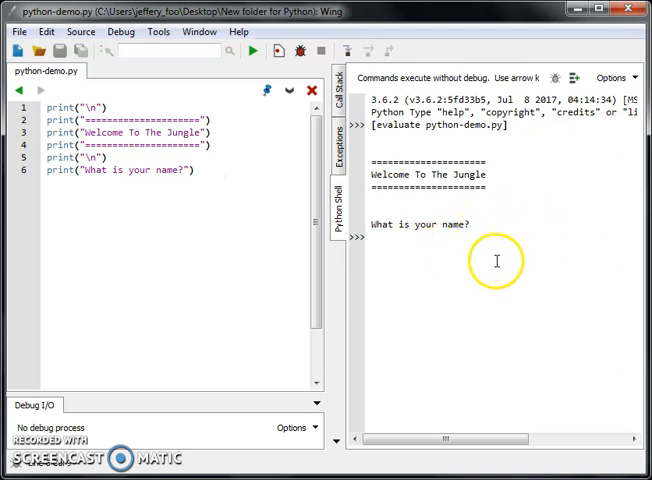
mouse_move(72, 180)
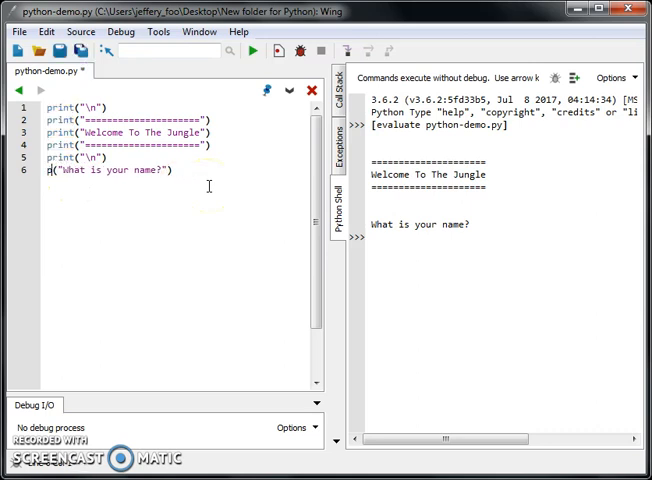
text(input)
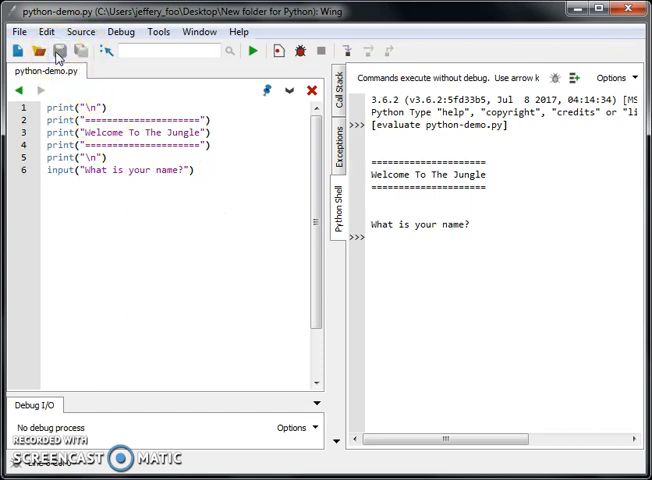
Save and run the script, answer Jeff, then add trailing spaces to the prompt
click(255, 52)
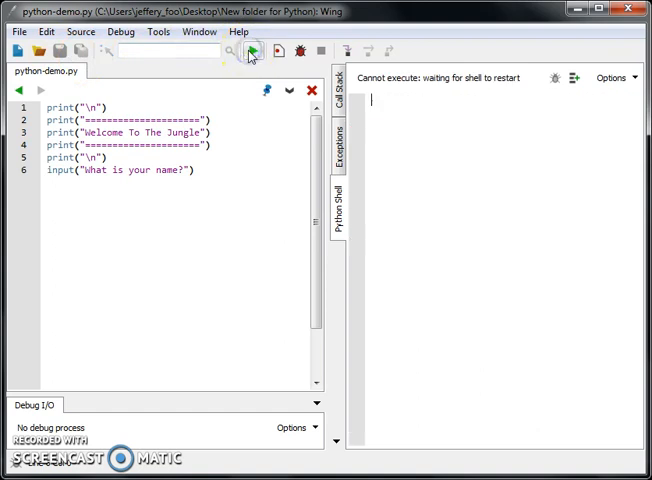
click(256, 52)
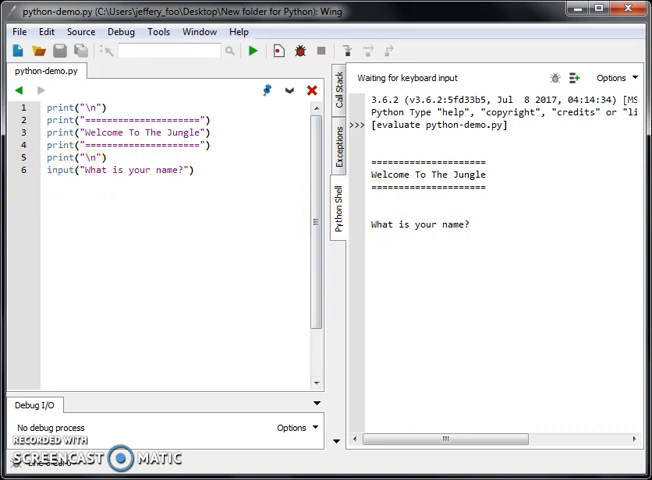
text(Jeff)
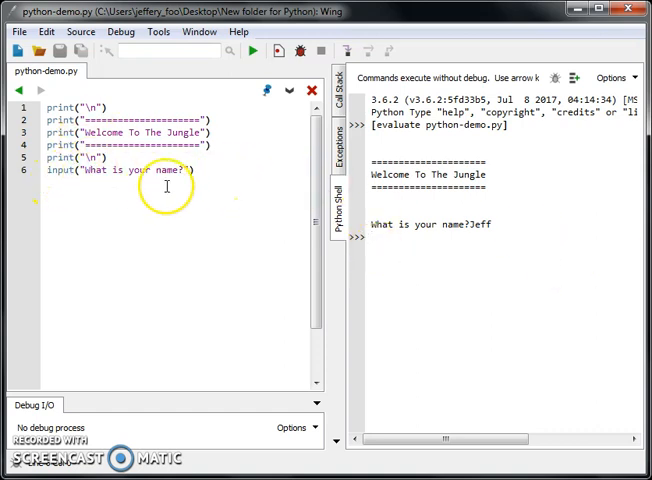
mouse_move(230, 158)
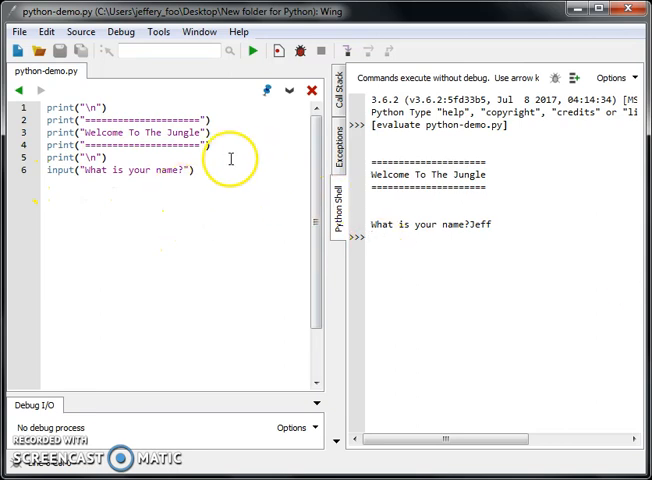
mouse_move(464, 242)
text(Je)
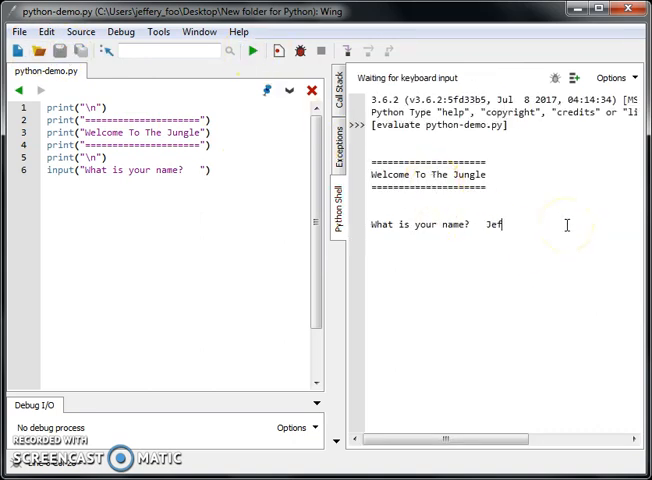
text(f)
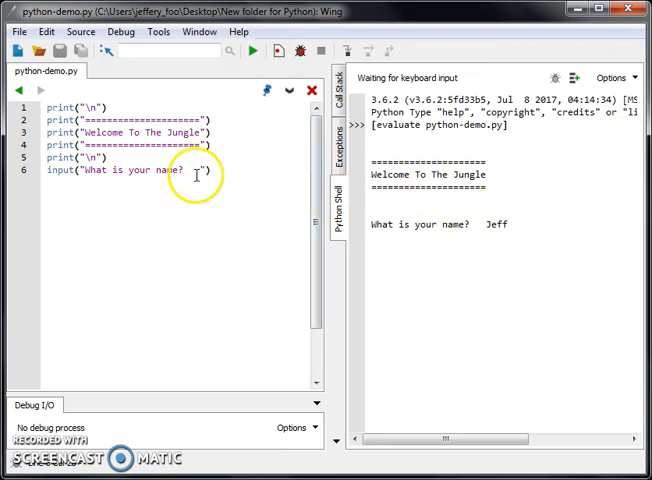
mouse_move(530, 252)
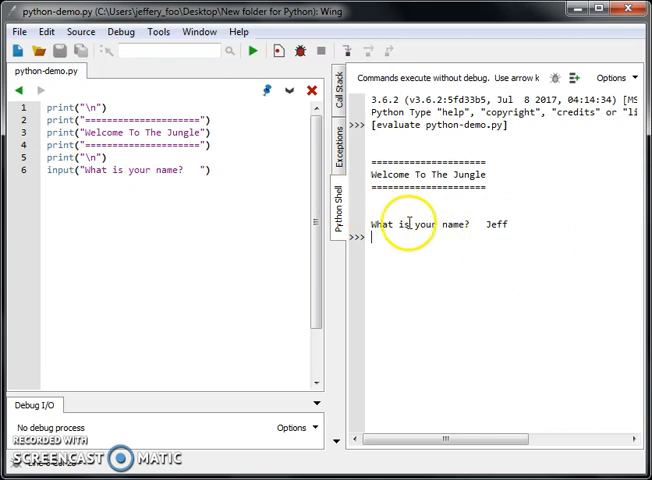
mouse_move(90, 190)
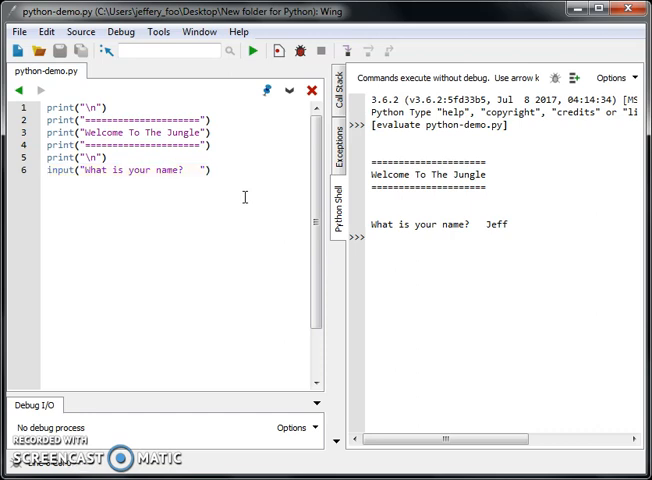
Store the input prompt's answer in a variable named name on line 6
text(n=)
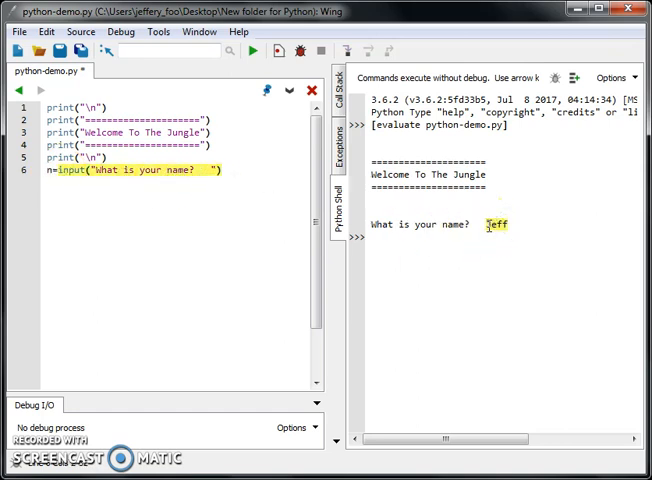
double_click(497, 224)
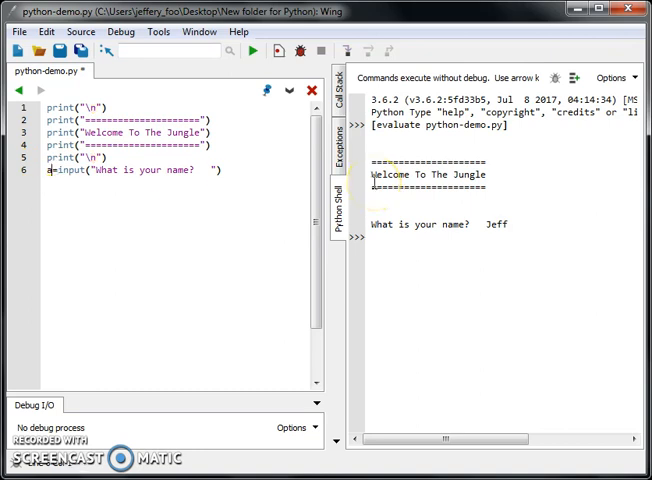
text(name)
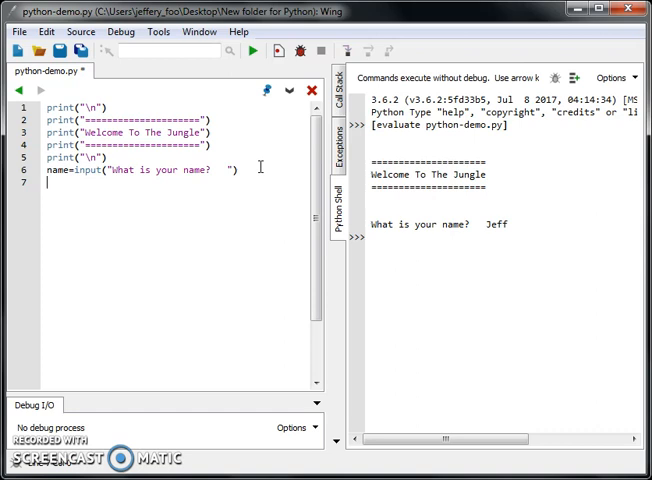
Add line 7 printing "Hello" joined with name
text(print(")
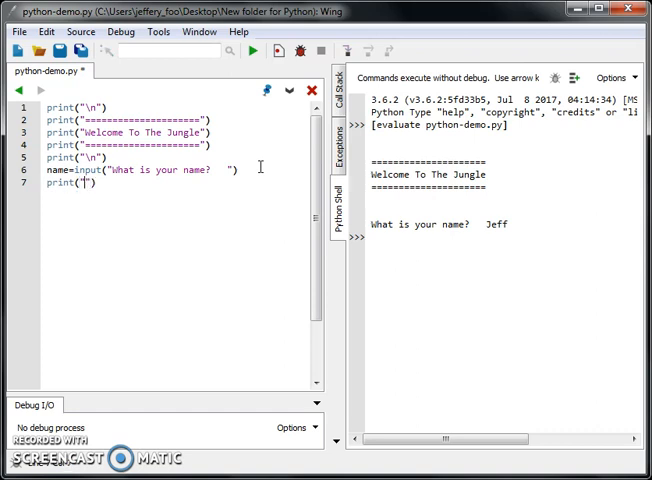
text(H)
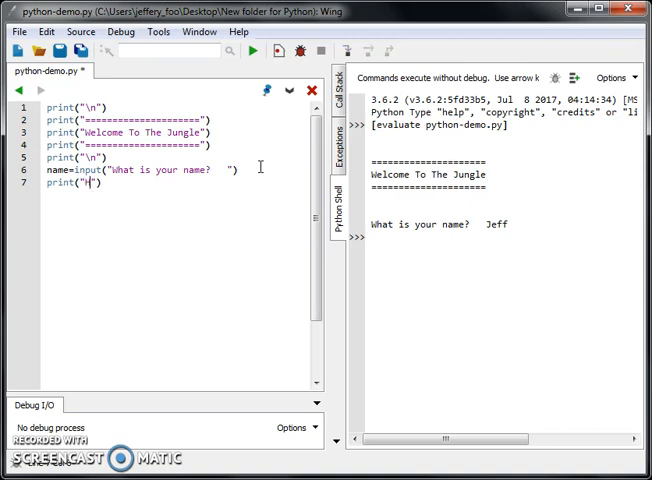
text(ello)
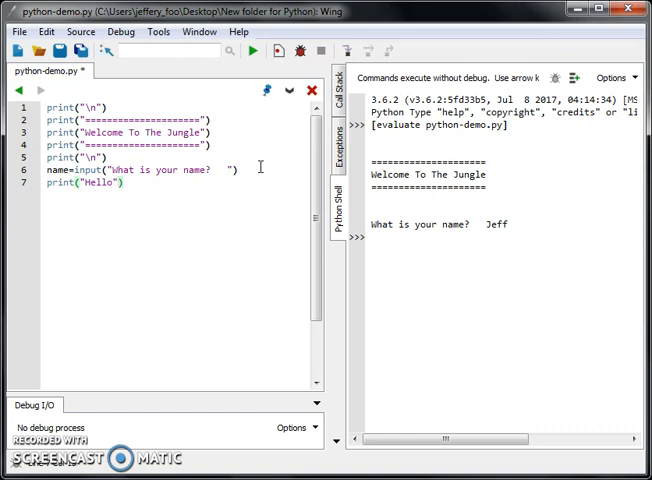
text(,)
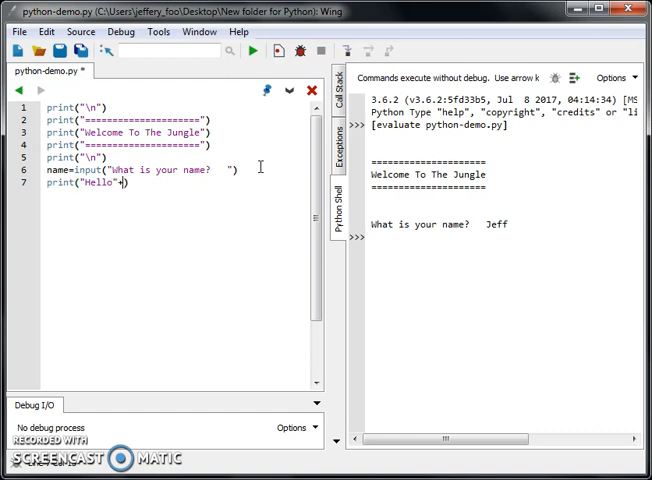
text(+name)
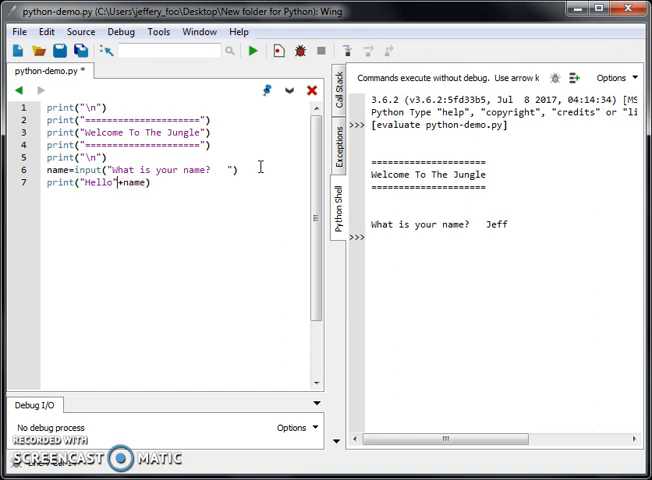
mouse_move(200, 225)
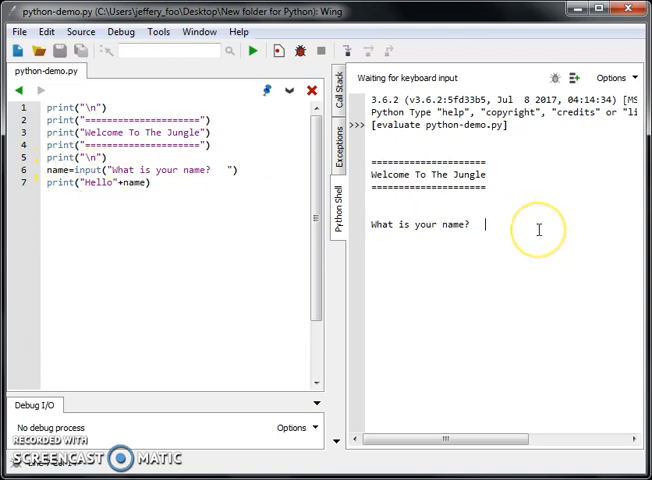
Answer the name prompt with Jeff so the shell prints HelloJeff
text(Jeff)
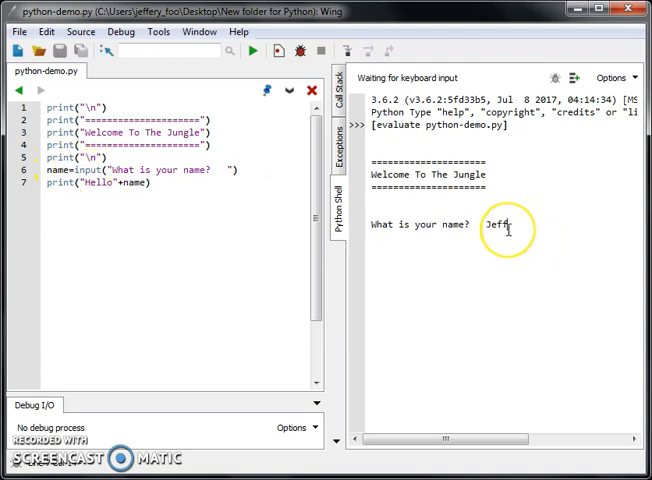
key(enter)
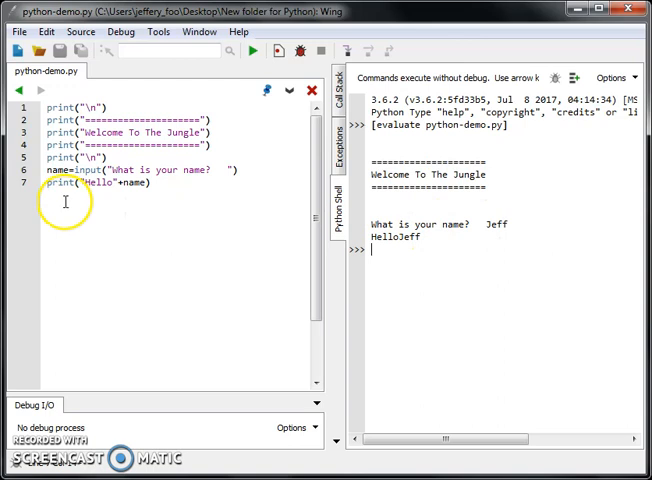
mouse_move(183, 214)
text(print("\n"))
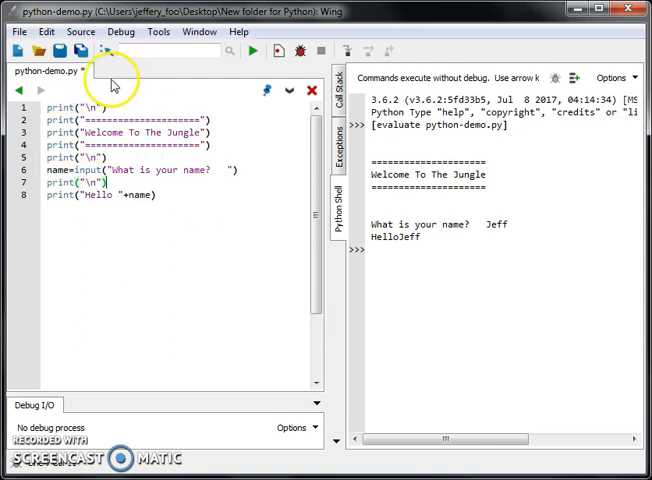
mouse_move(261, 50)
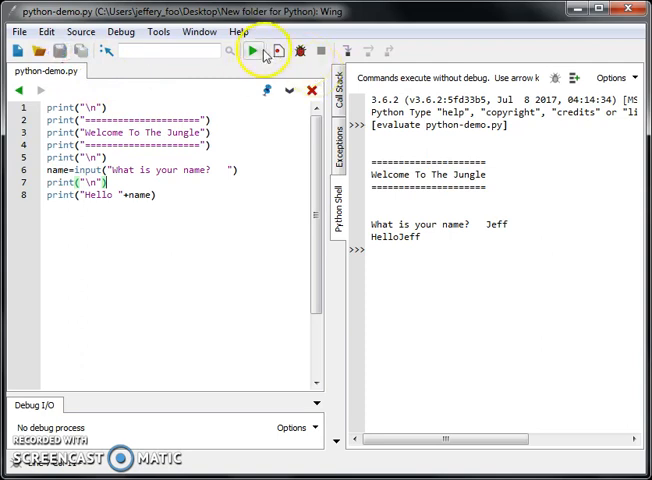
Rerun the edited script and answer Jeff, printing Hello Jeff after a blank line
click(257, 51)
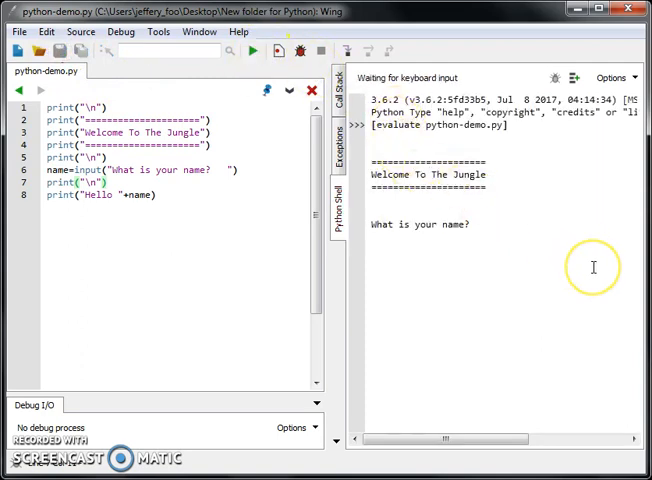
text(Jeff)
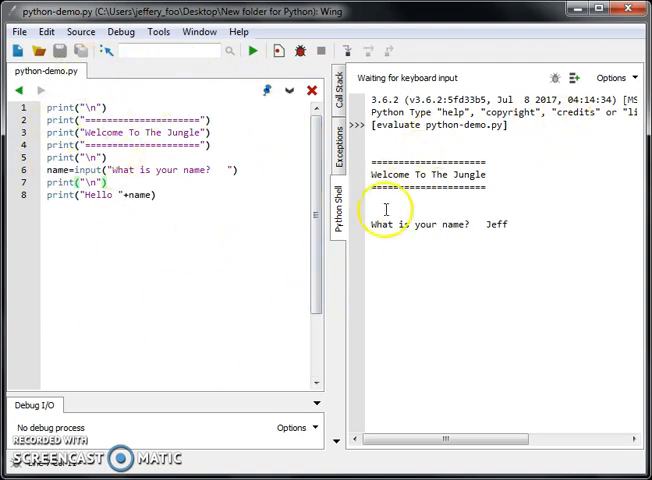
mouse_move(613, 271)
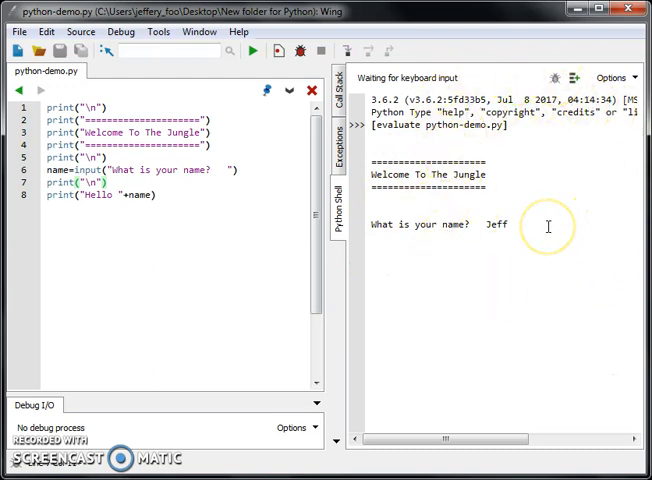
key(enter)
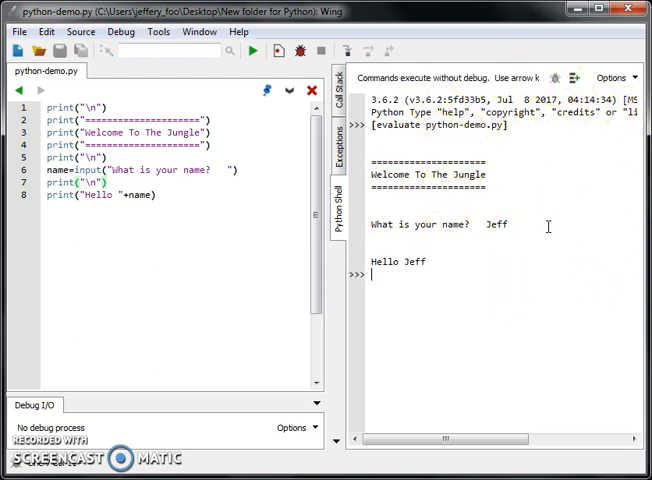
mouse_move(177, 223)
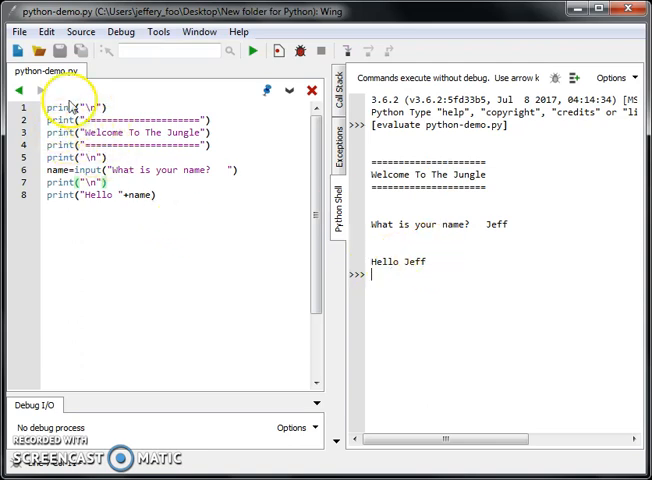
mouse_move(196, 157)
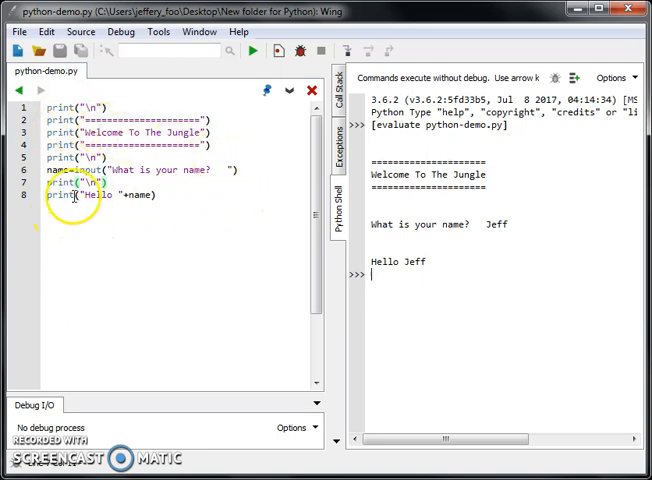
click(62, 170)
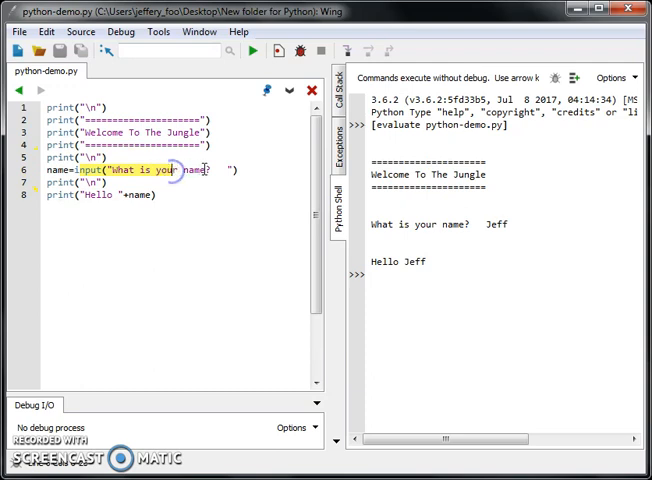
click(130, 202)
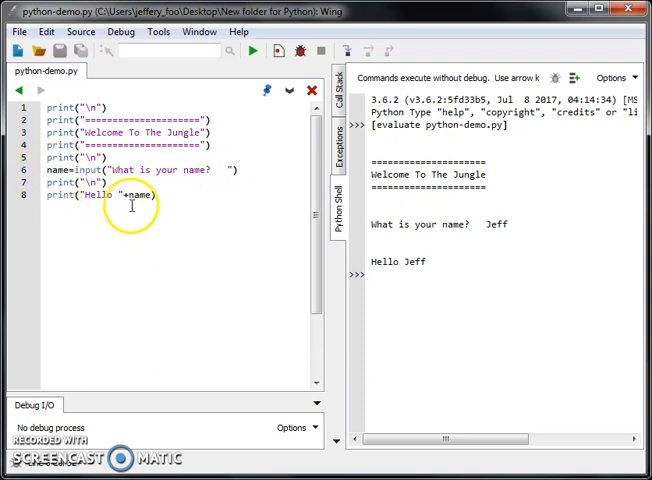